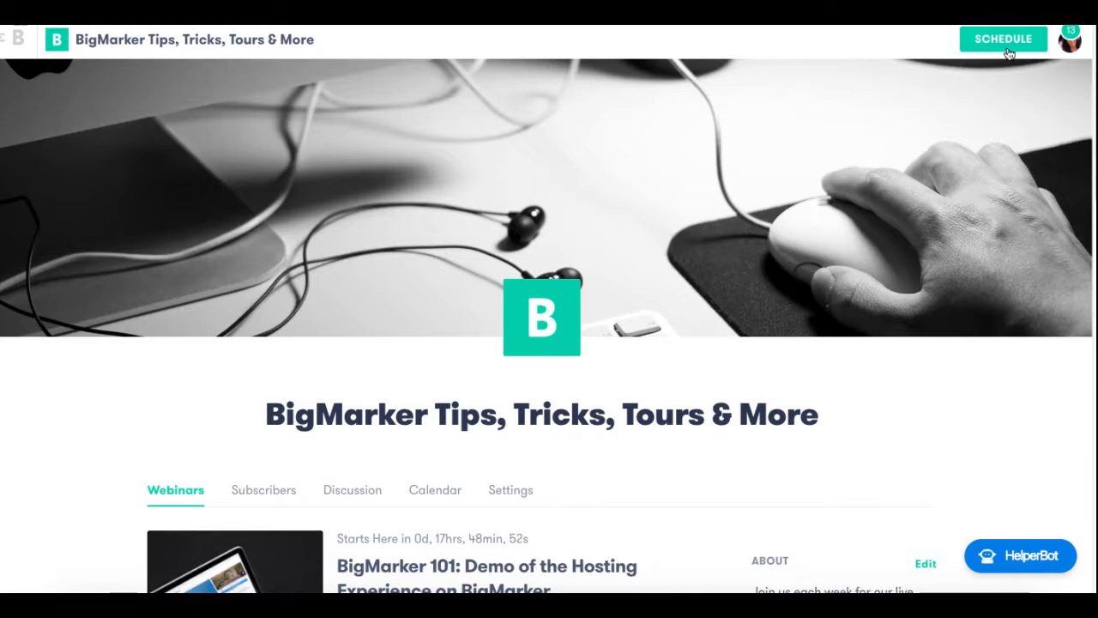
Begin scheduling a new webinar from the channel page.
click(1002, 38)
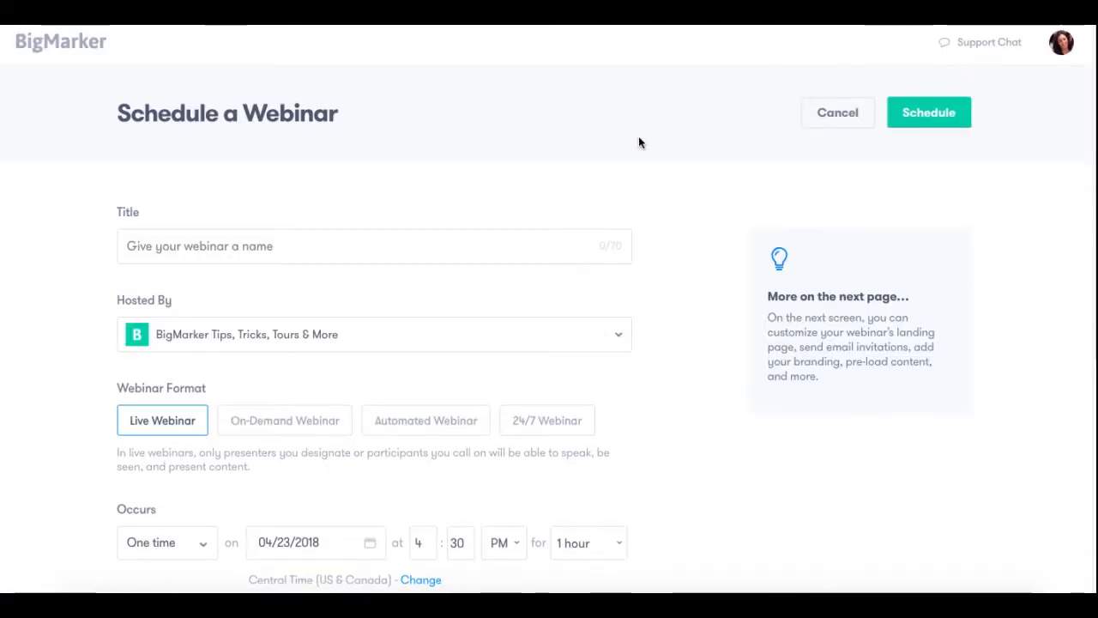
Schedule 'Webinar Hosting 101' as an Automated Webinar on 04/23/2018 at 4:30 PM and go to its Automation workflow.
text(Webinar Hosting 101)
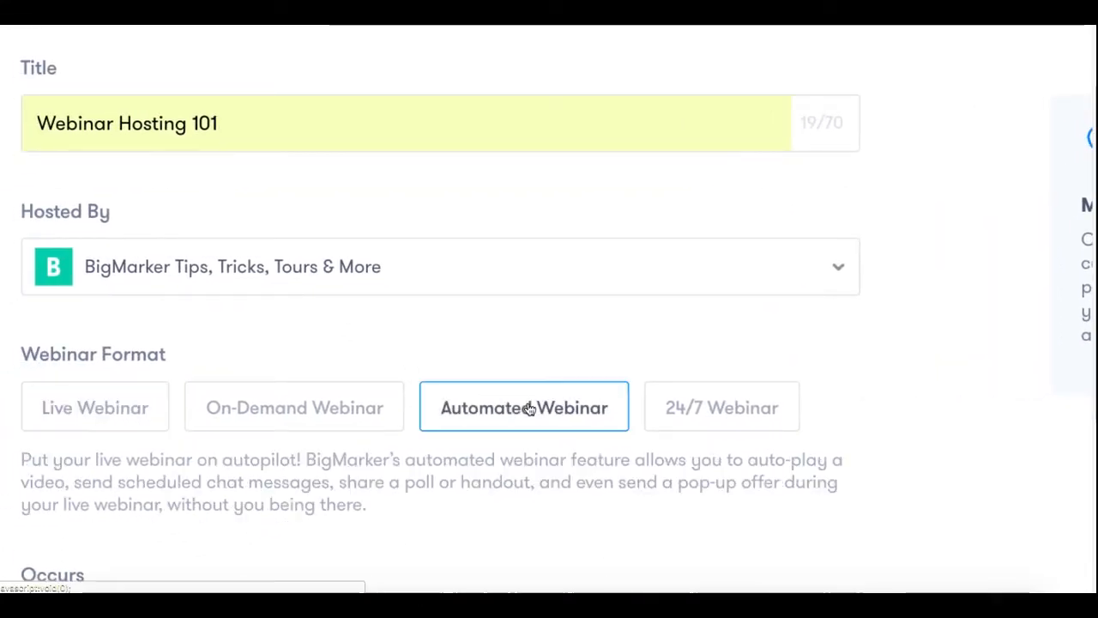
scroll(down, 3)
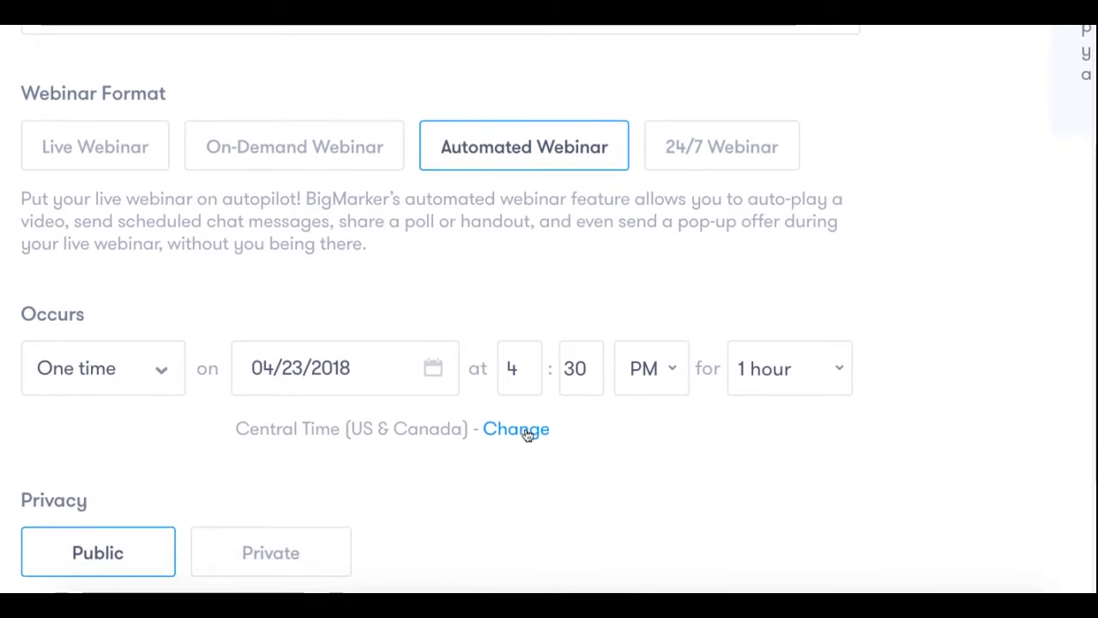
mouse_move(429, 384)
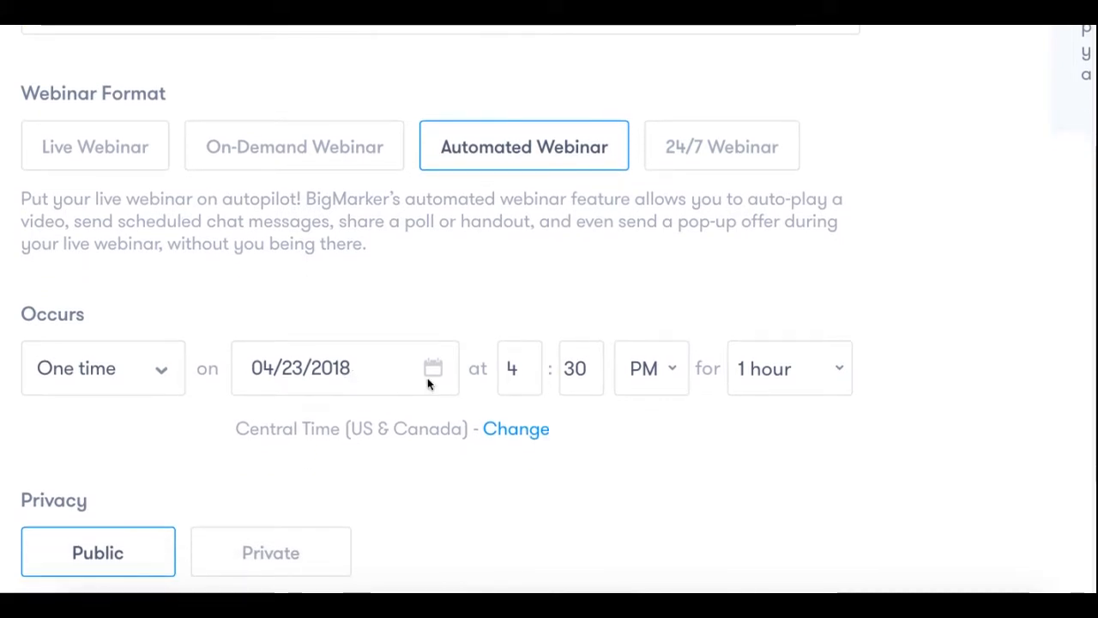
scroll(down, 3)
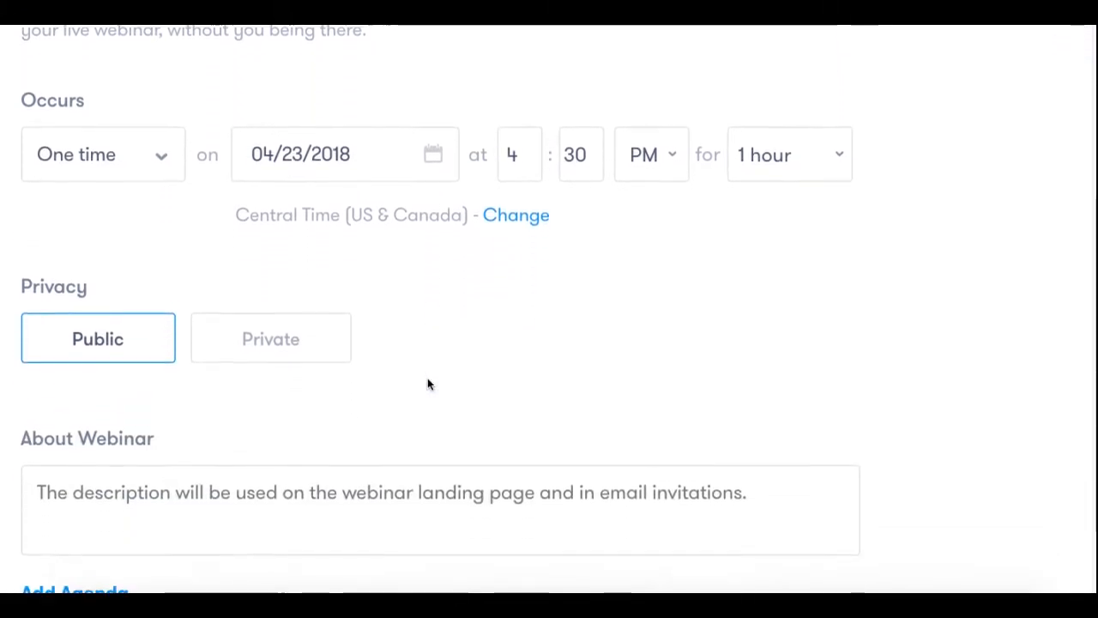
scroll(down, 3)
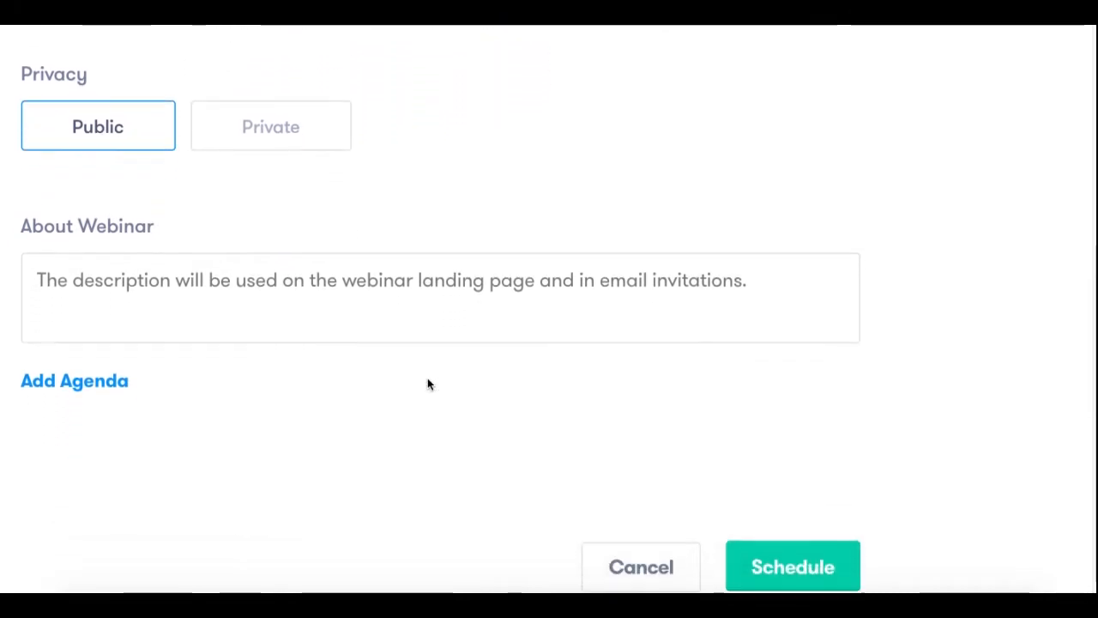
scroll(down, 3)
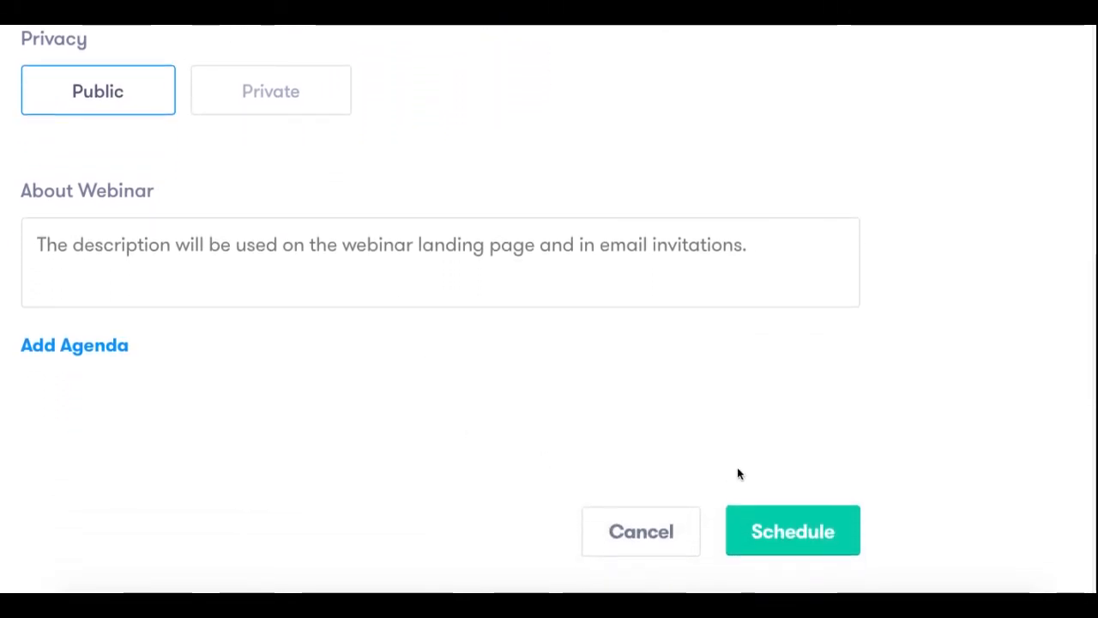
click(793, 530)
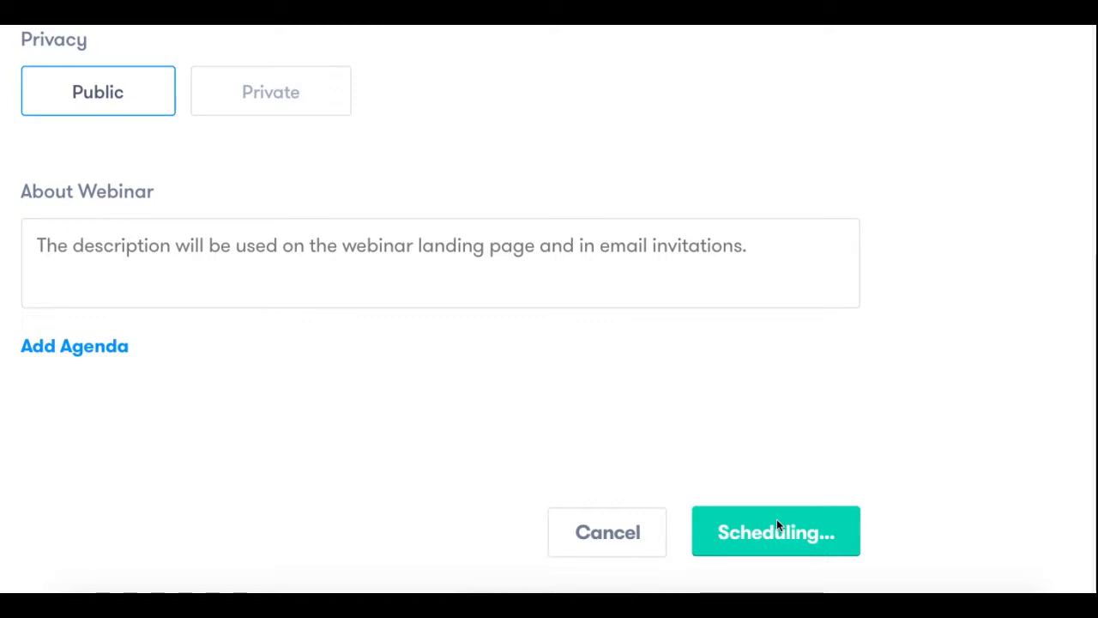
click(775, 532)
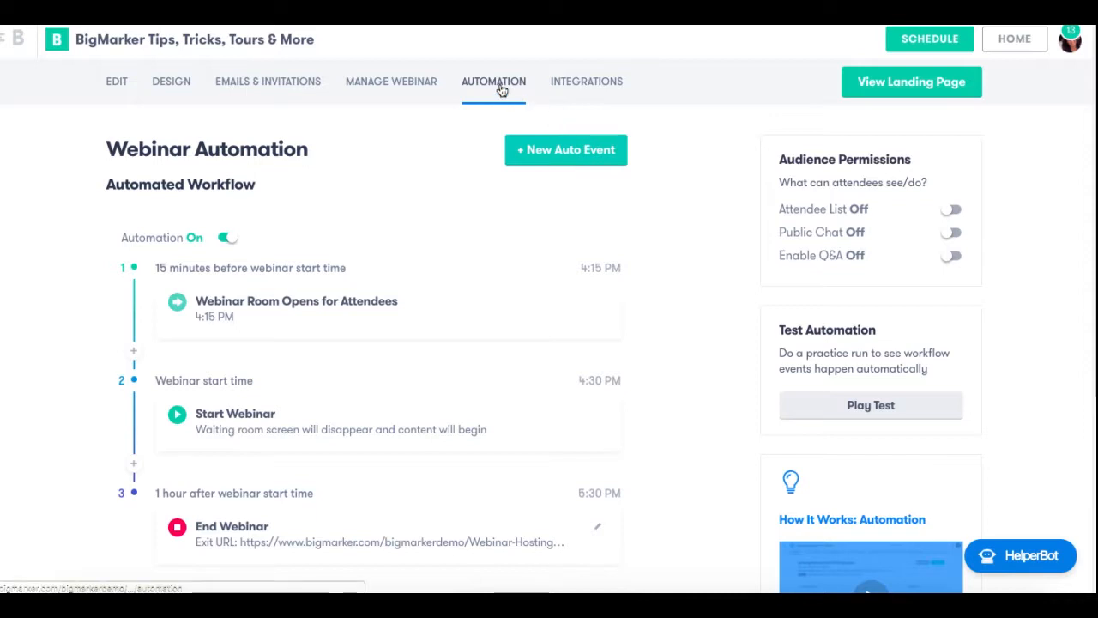
mouse_move(501, 209)
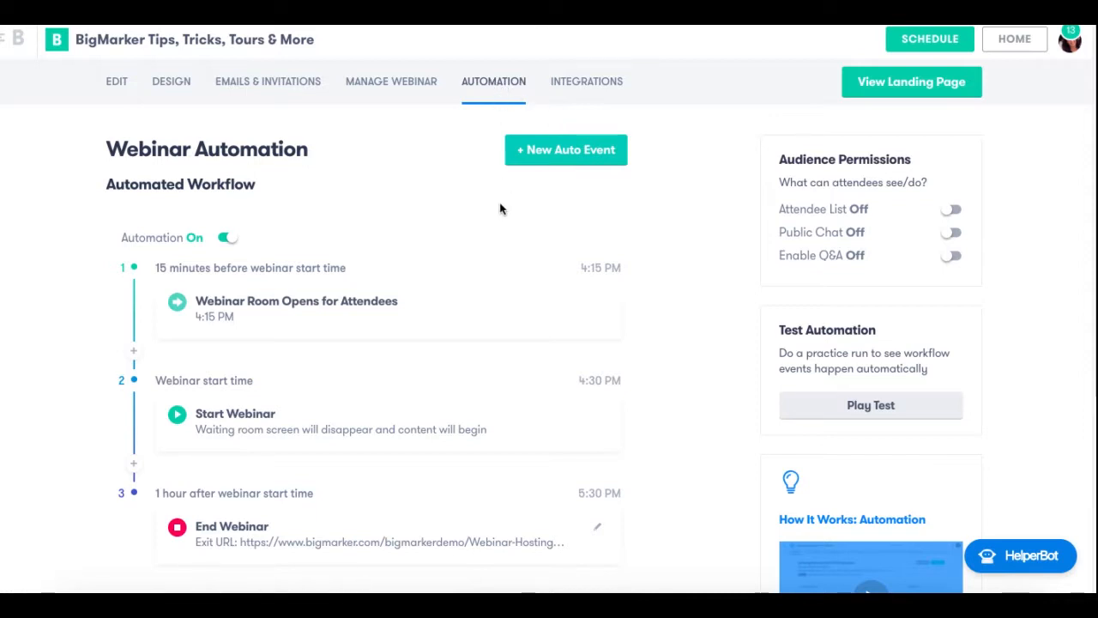
scroll(down, 3)
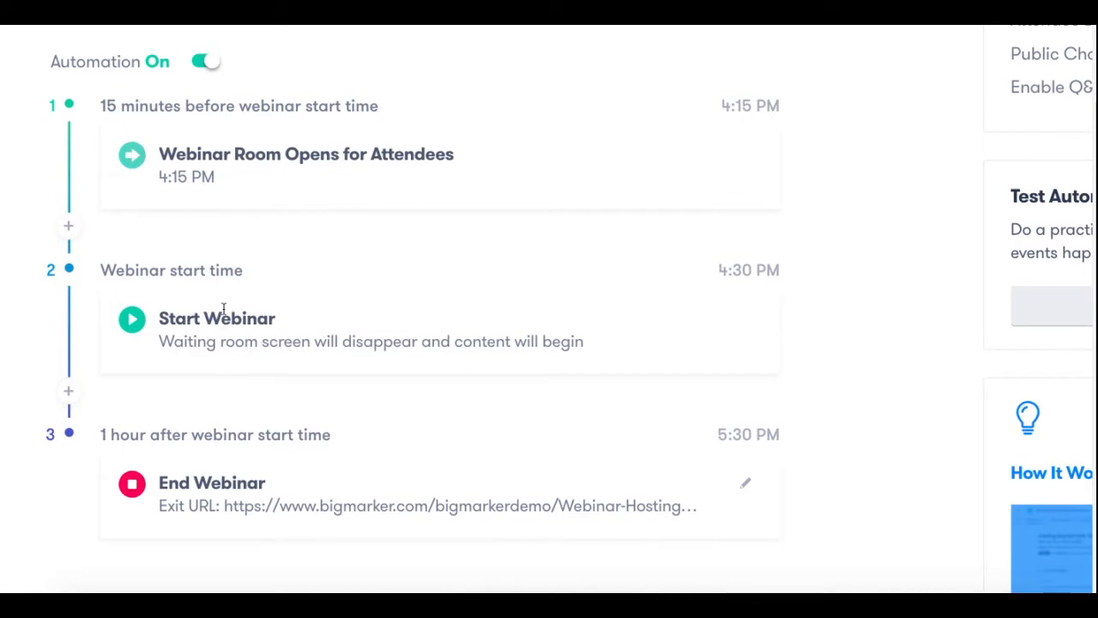
scroll(down, 3)
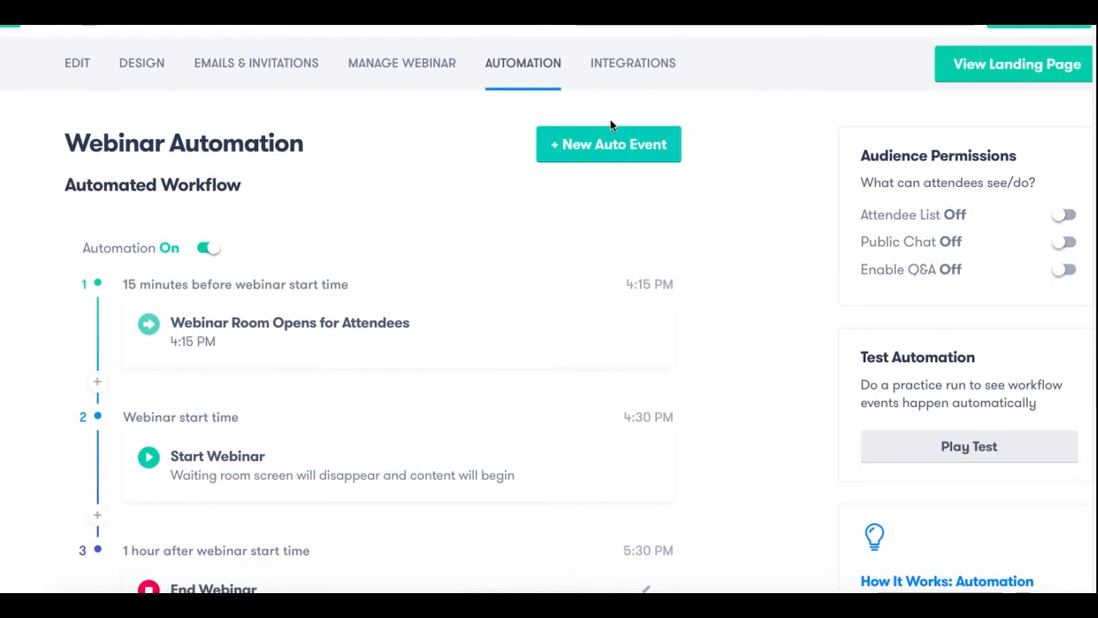
Add a new auto event that sends a public chat message and save it.
click(607, 144)
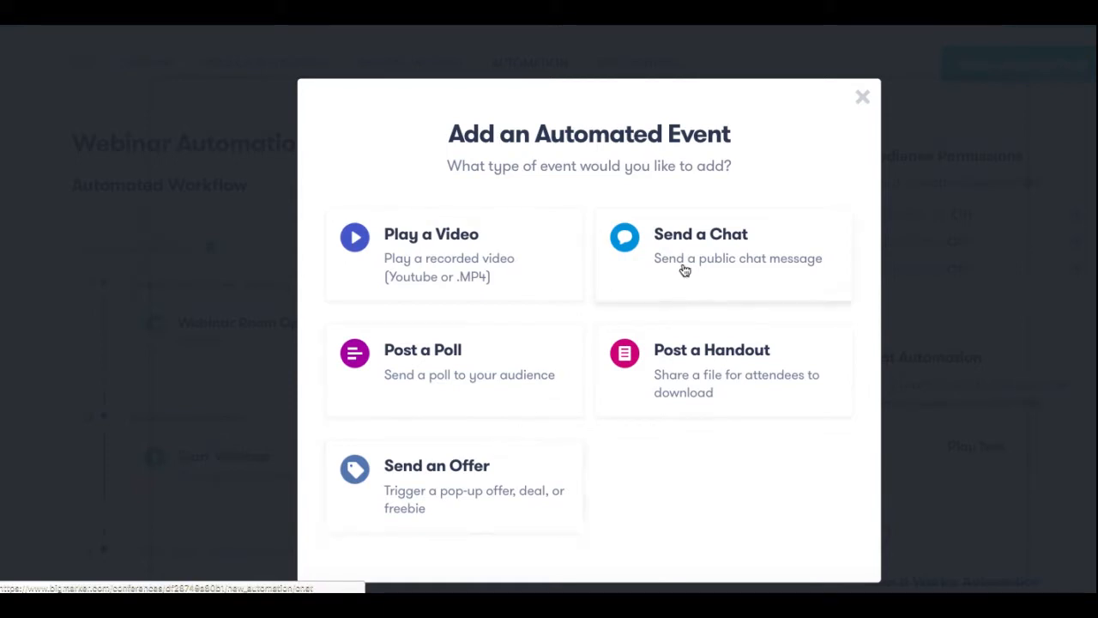
click(700, 245)
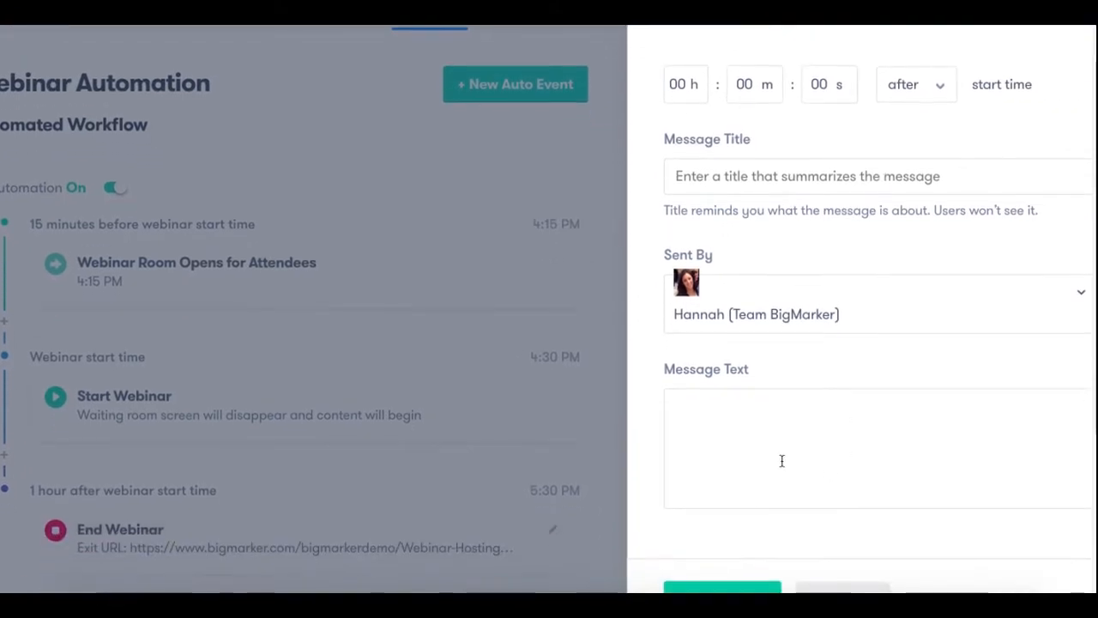
scroll(down, 3)
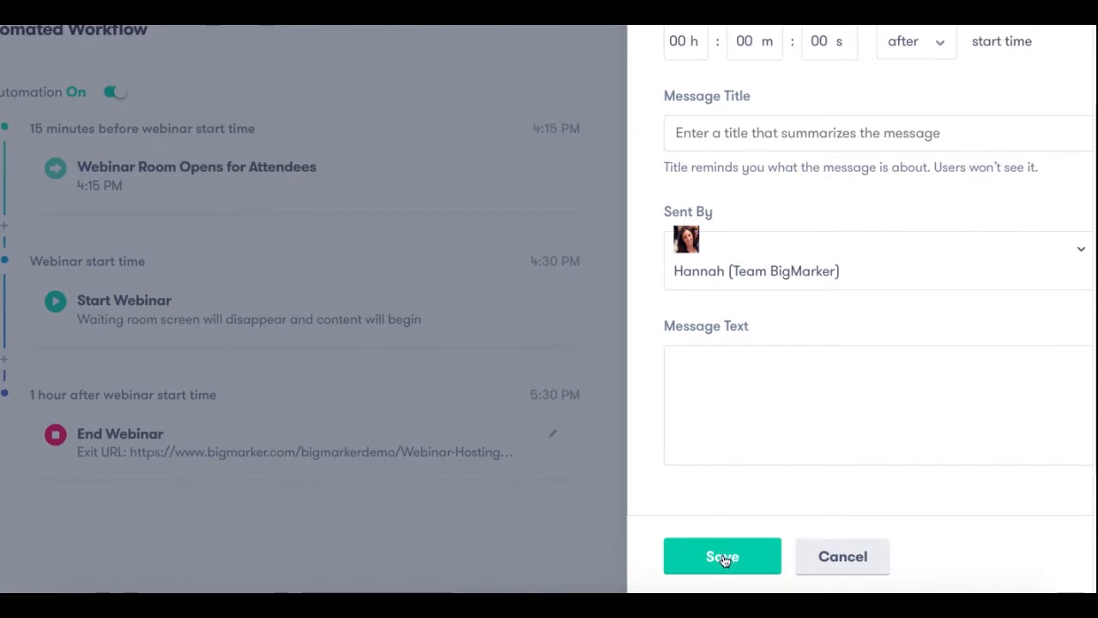
click(721, 555)
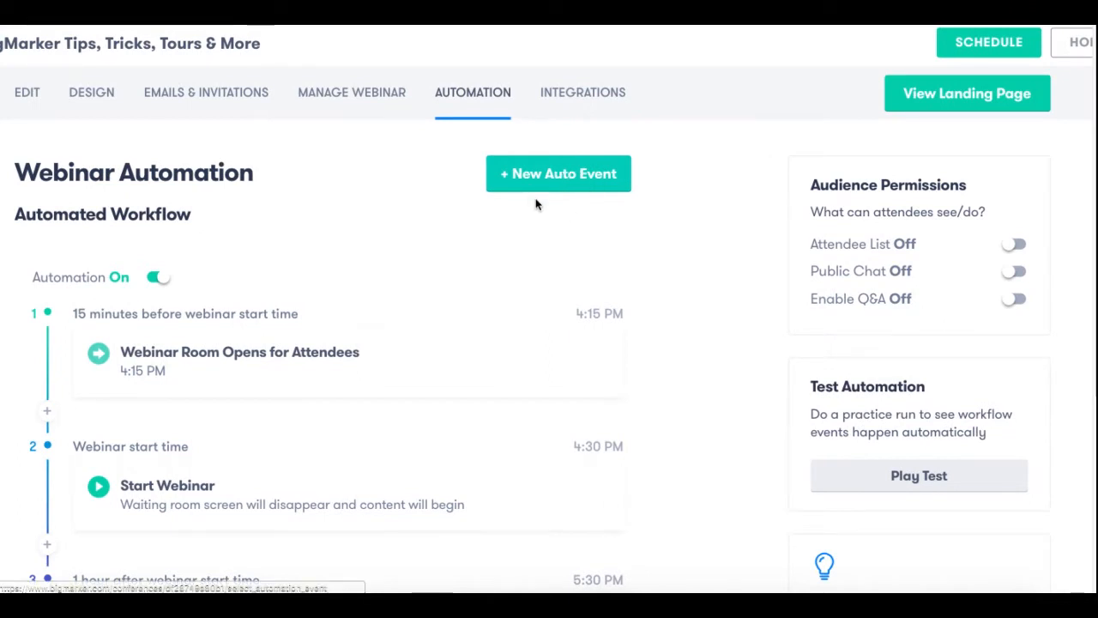
mouse_move(549, 185)
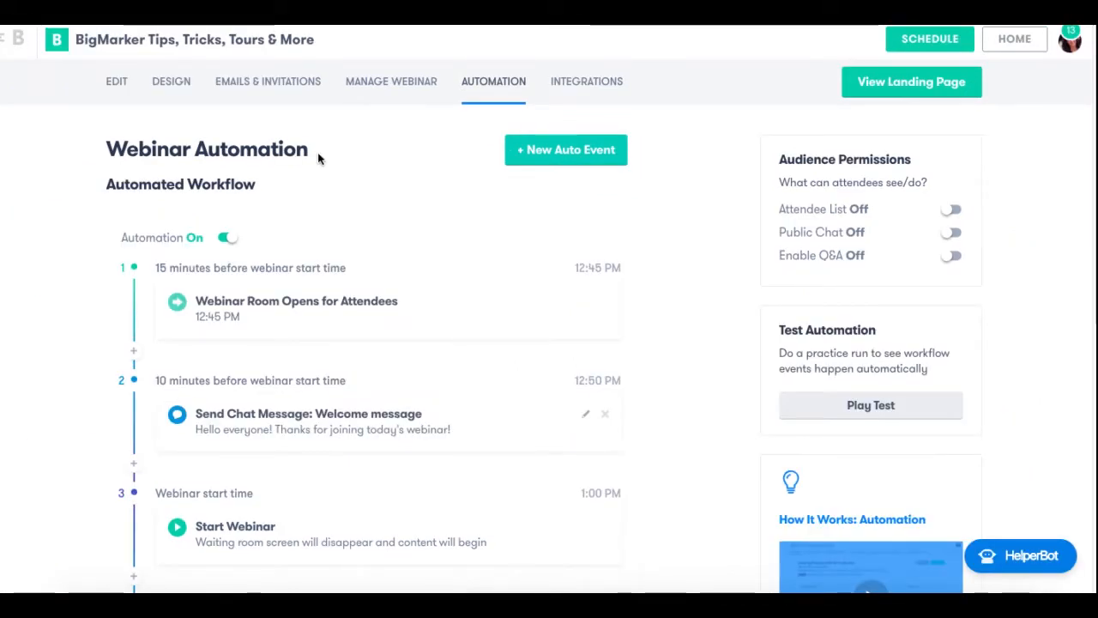
Scroll through the workflow listing the welcome chat, cake-decorating video, feedback poll and End Webinar events.
scroll(down, 3)
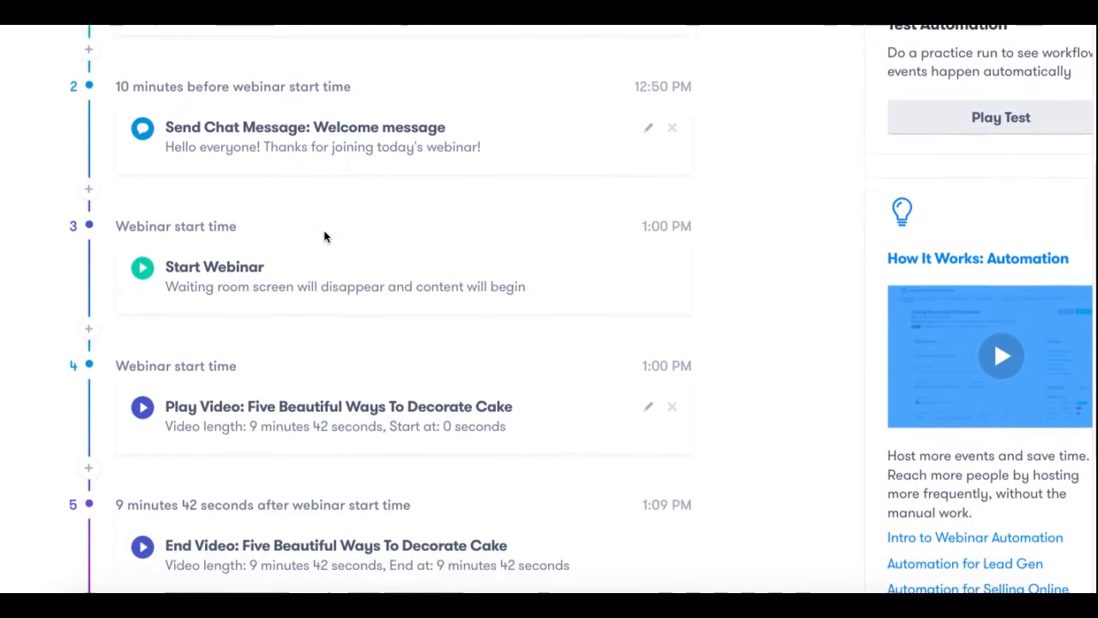
scroll(down, 3)
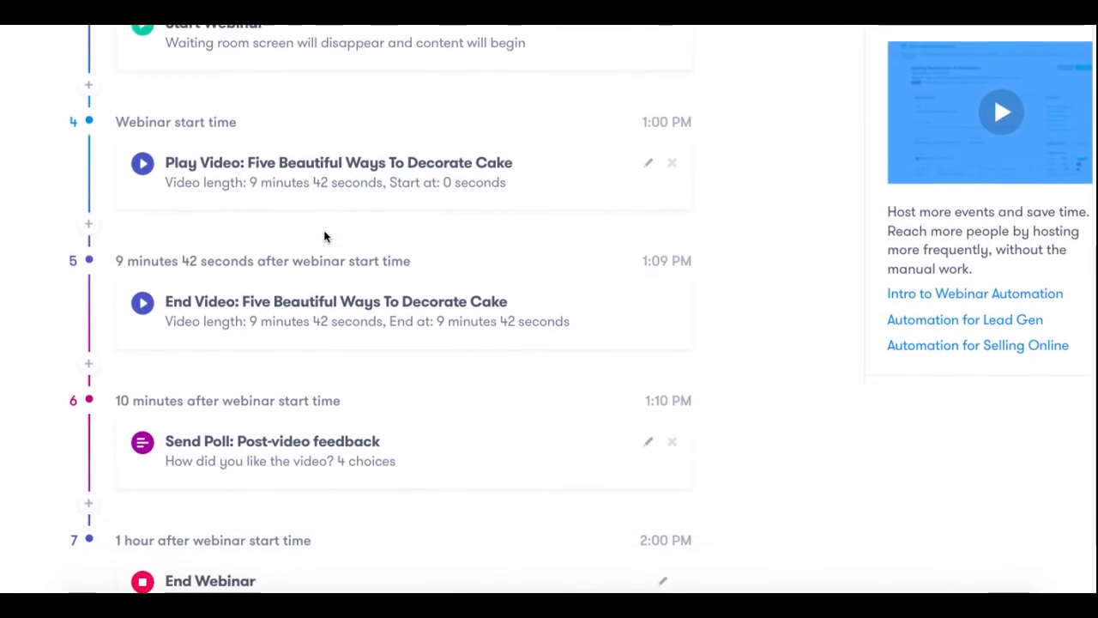
scroll(down, 3)
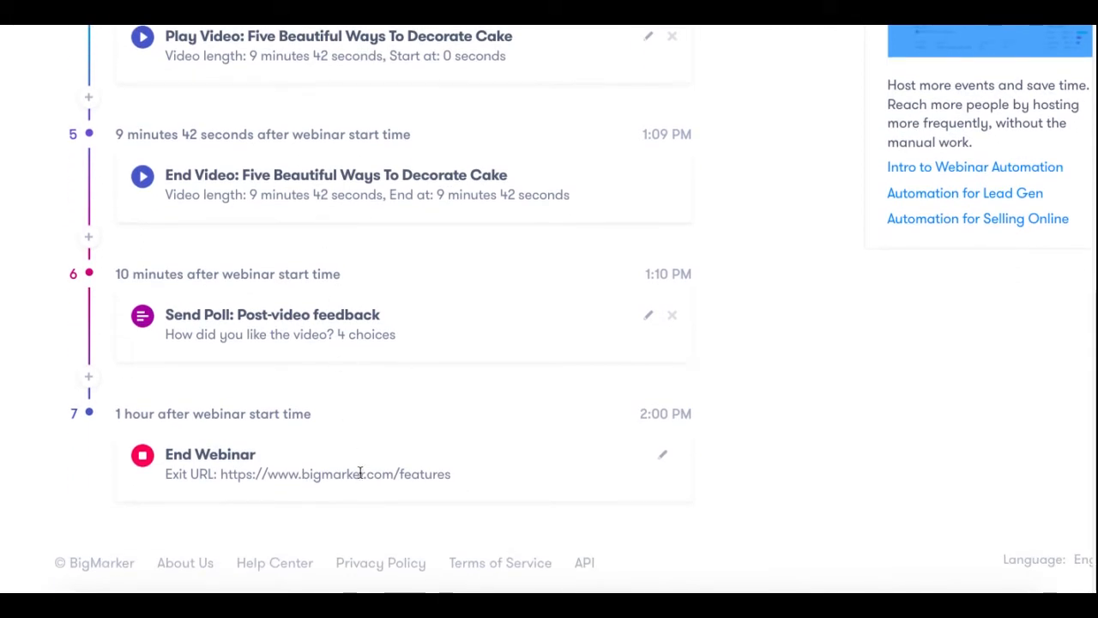
click(662, 453)
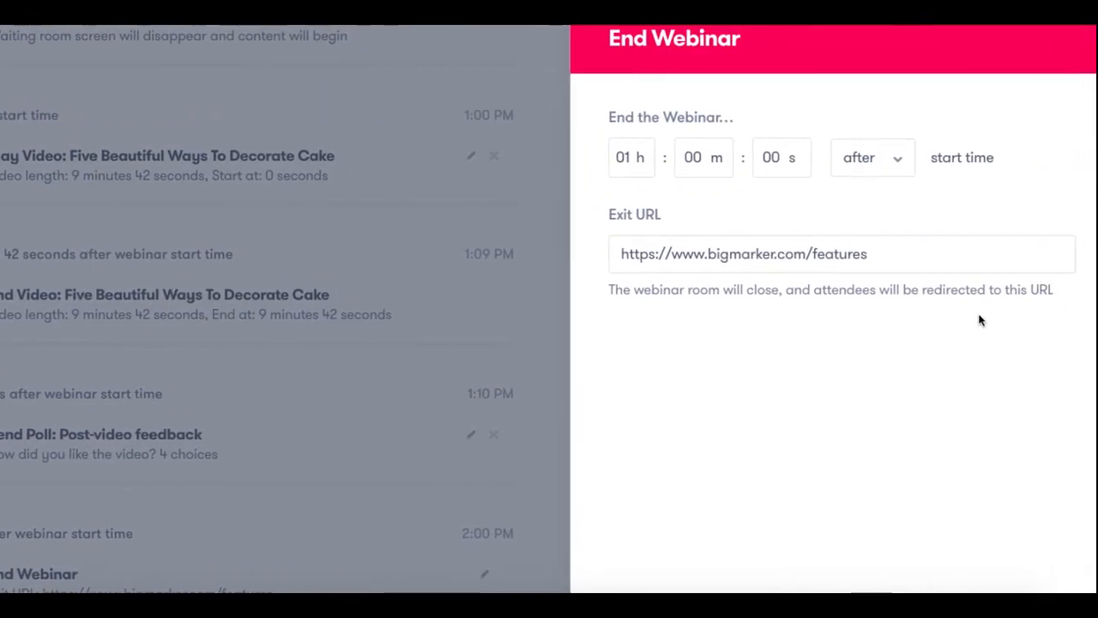
mouse_move(926, 283)
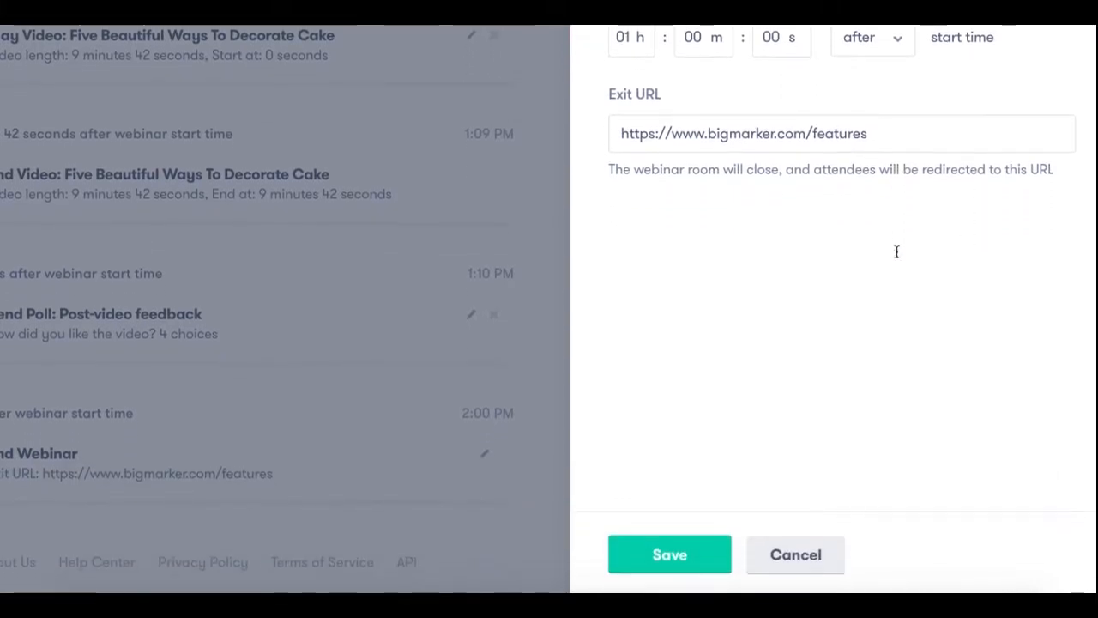
click(670, 555)
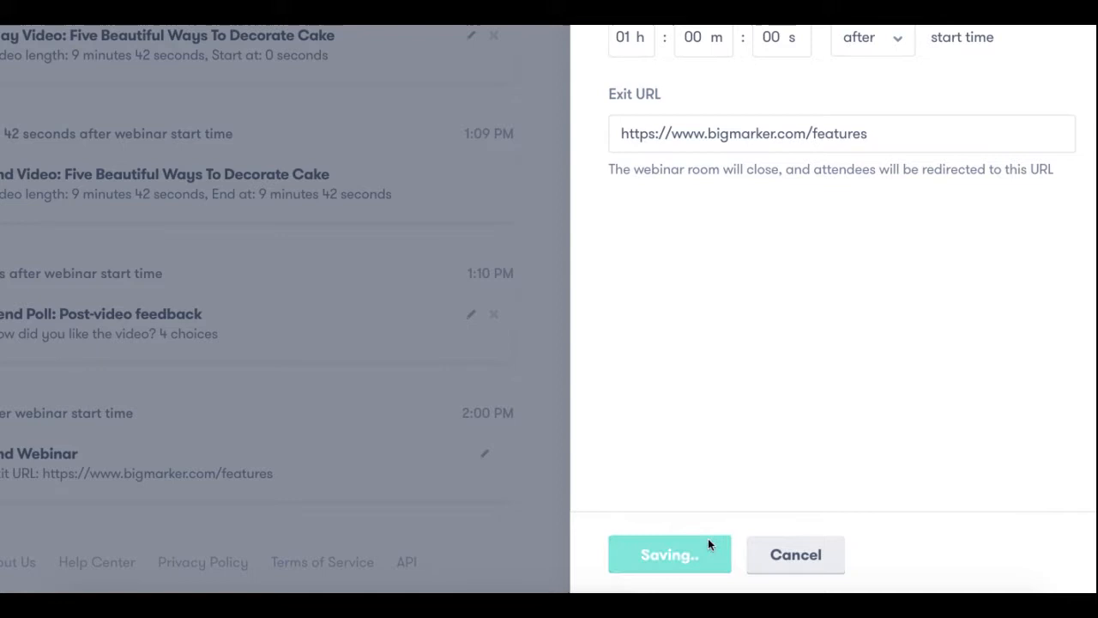
mouse_move(586, 504)
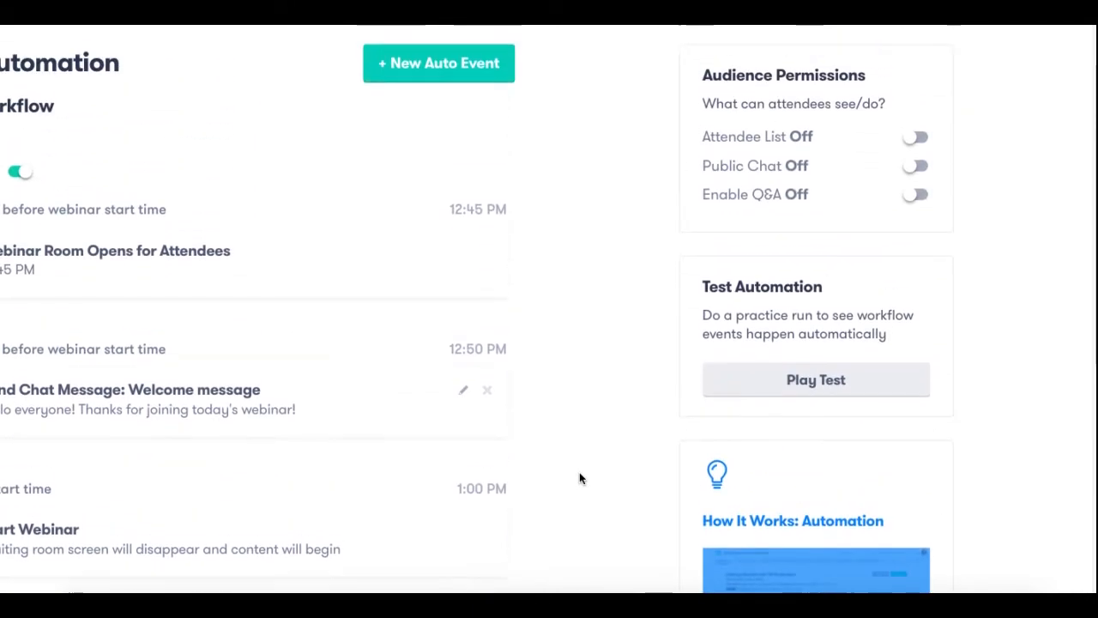
scroll(up, 3)
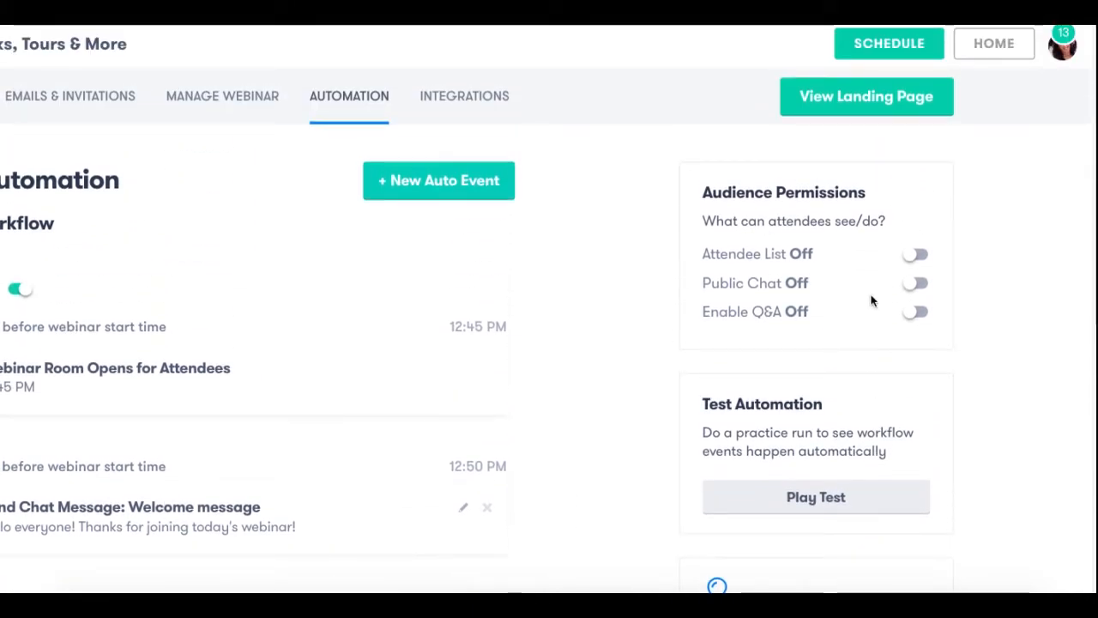
mouse_move(899, 302)
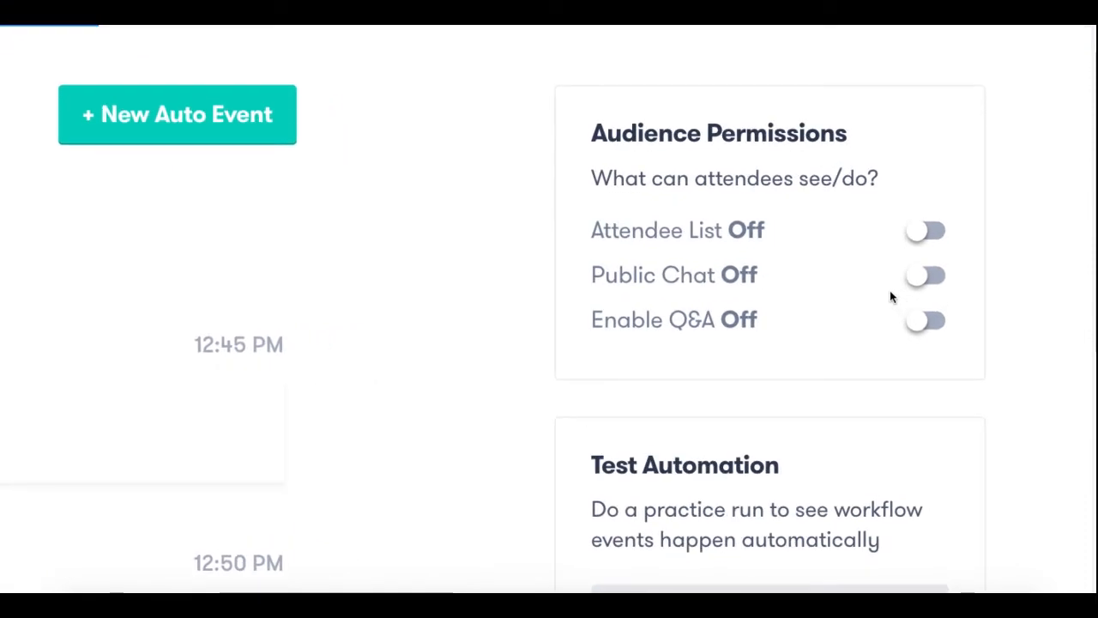
mouse_move(927, 251)
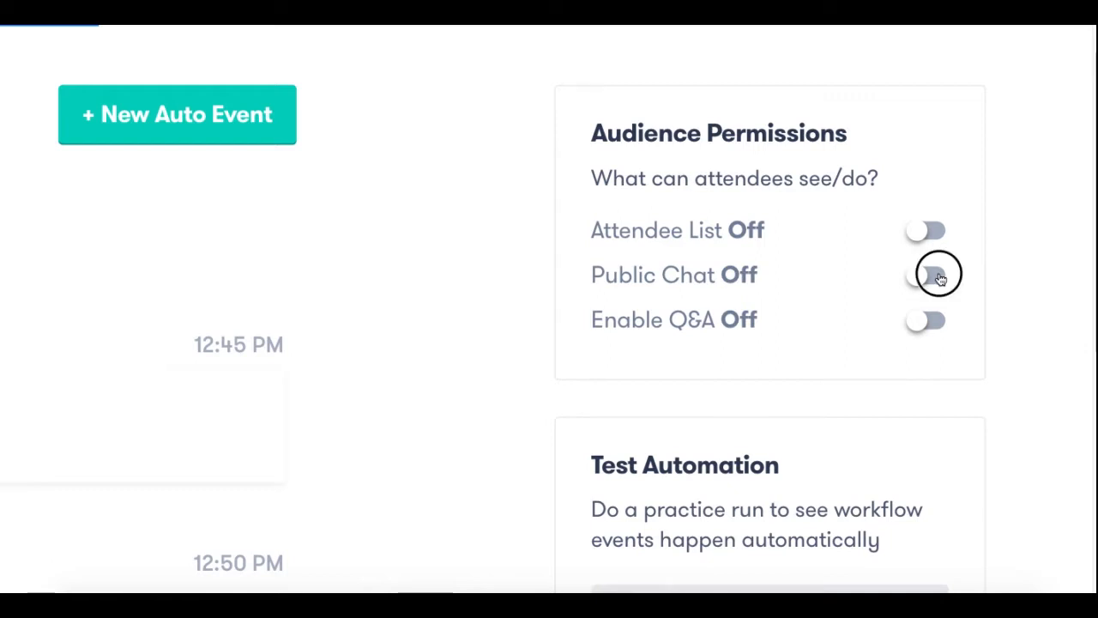
click(926, 274)
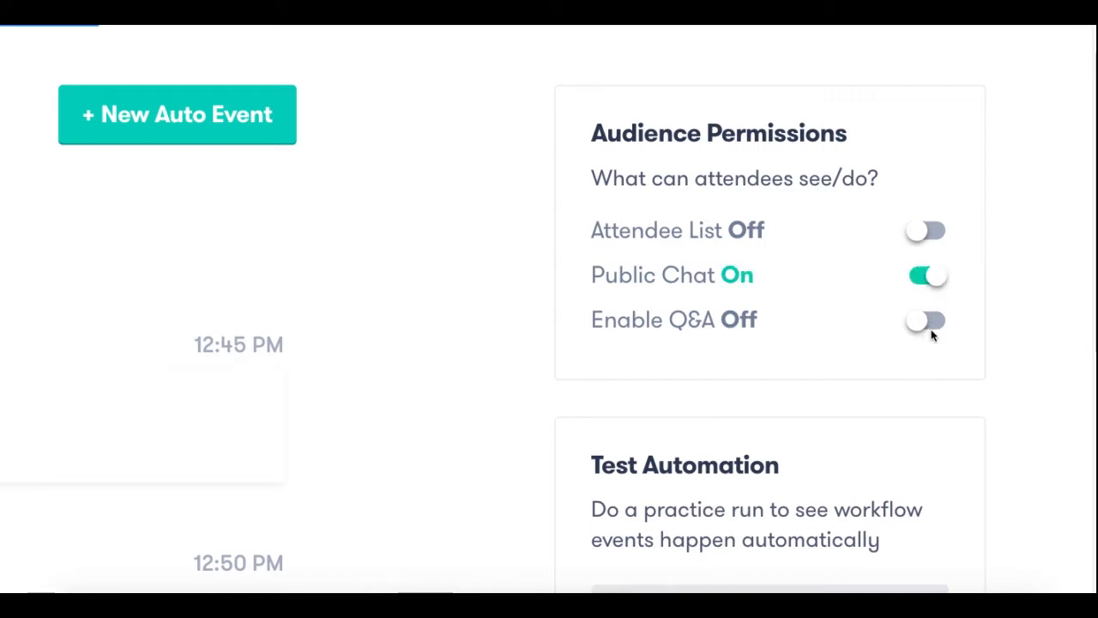
mouse_move(927, 323)
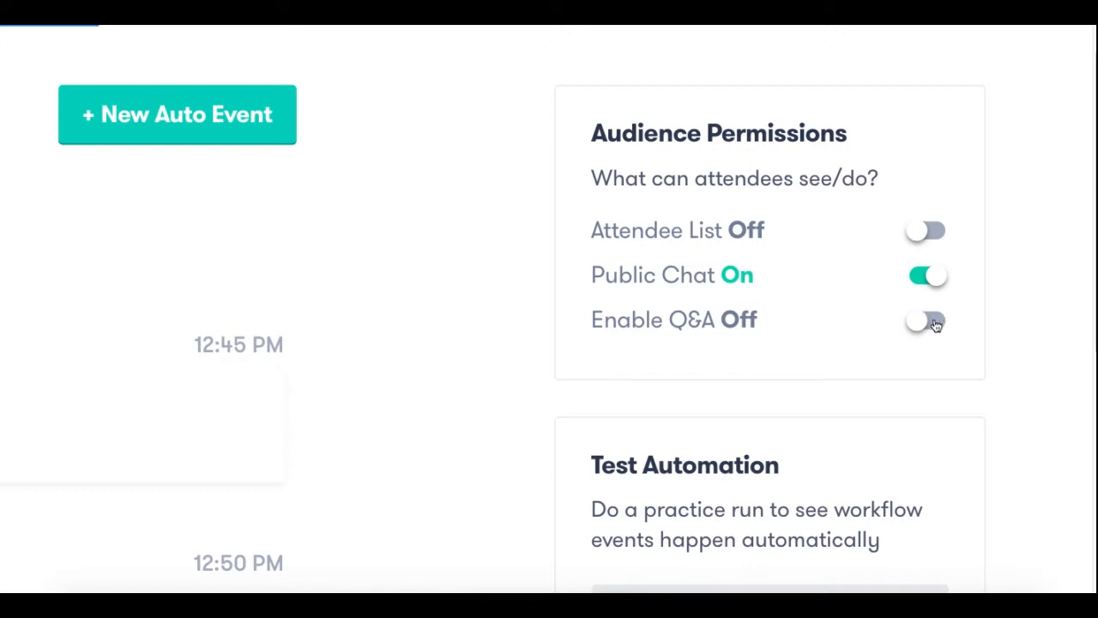
click(925, 319)
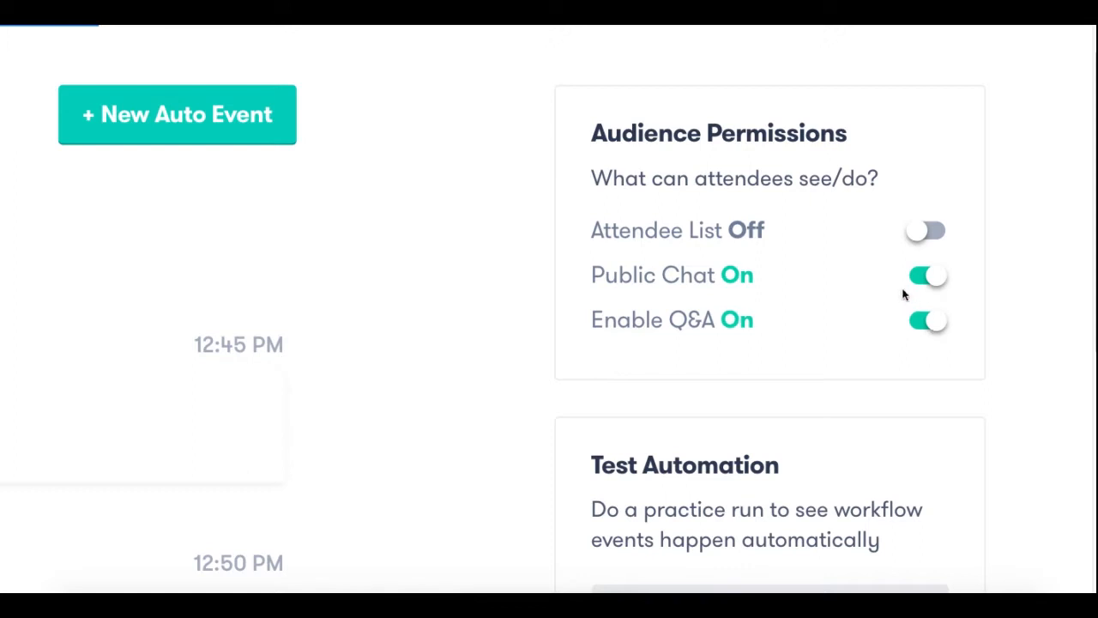
click(924, 320)
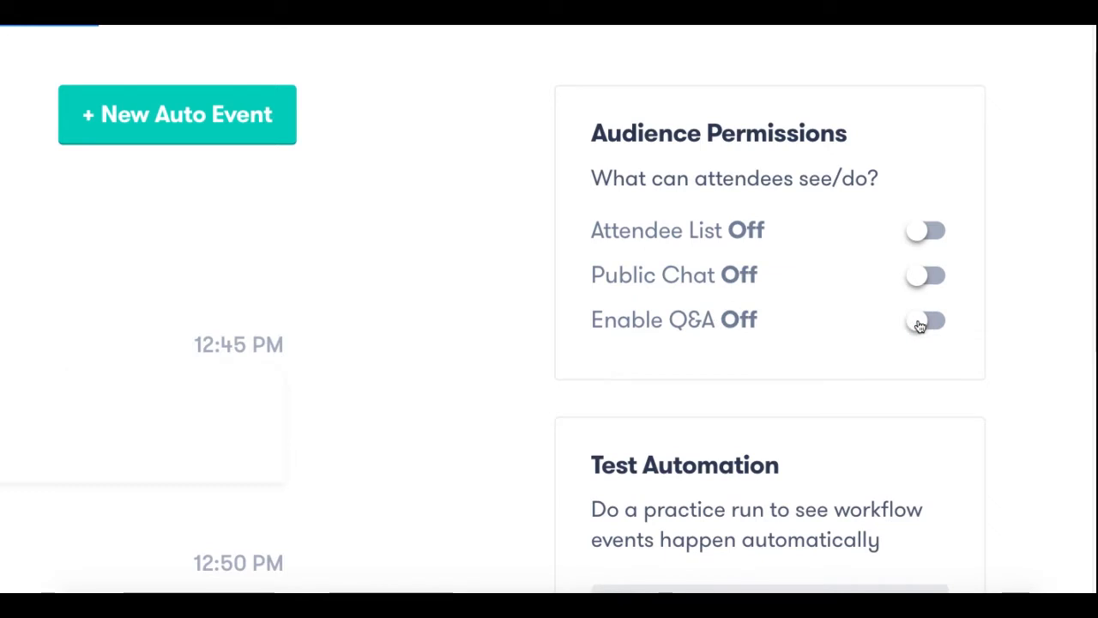
mouse_move(892, 306)
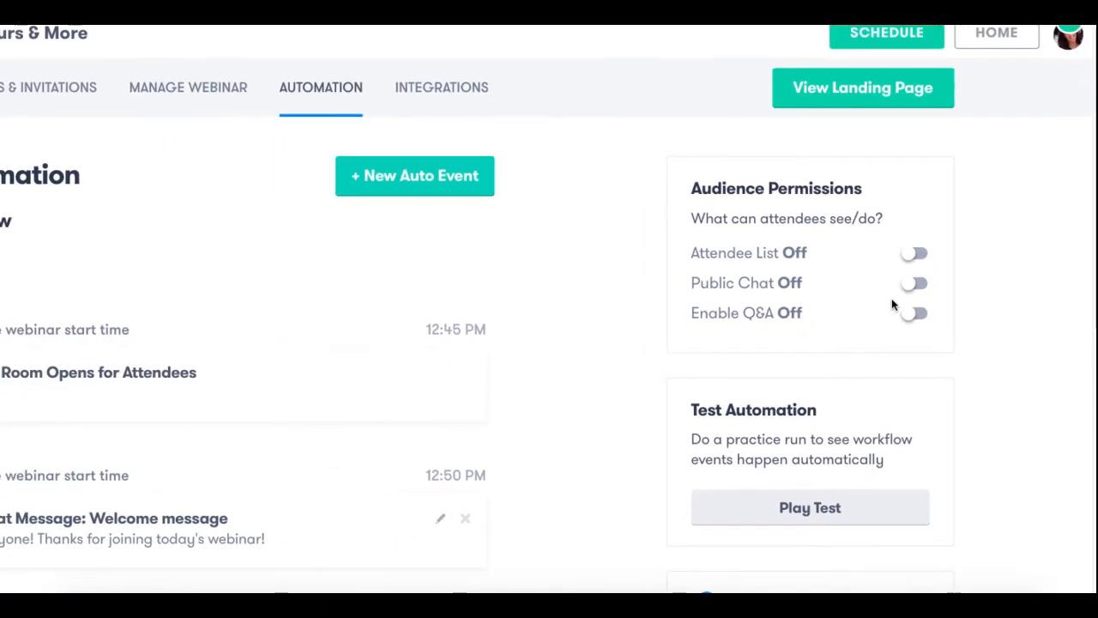
Launch Play Test under Test Automation and continue past the audio/video check into the webinar room.
scroll(down, 3)
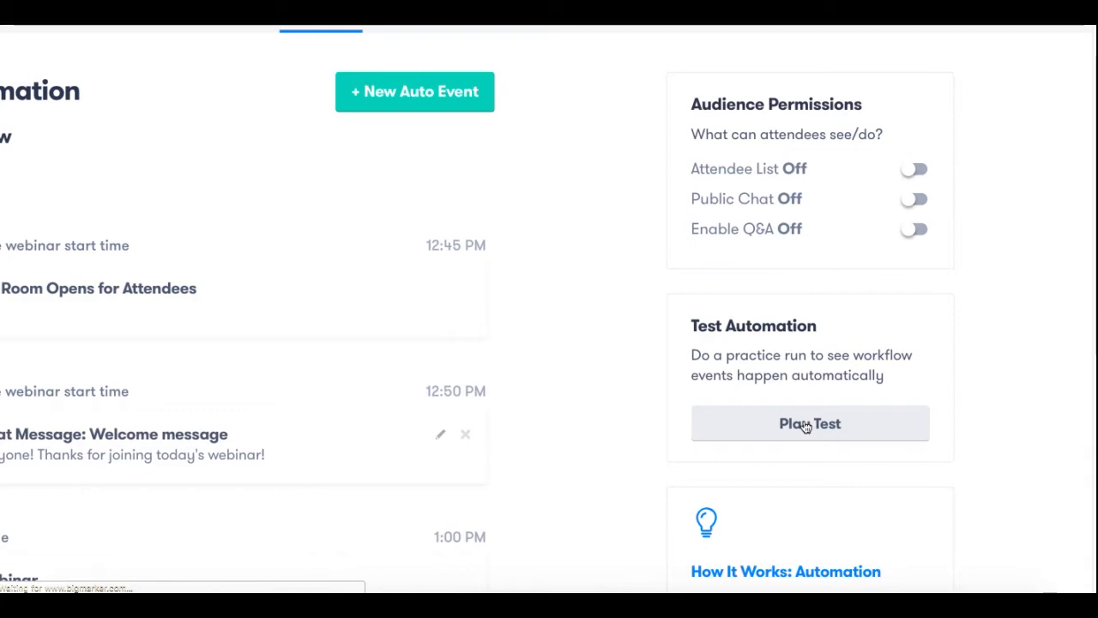
click(809, 422)
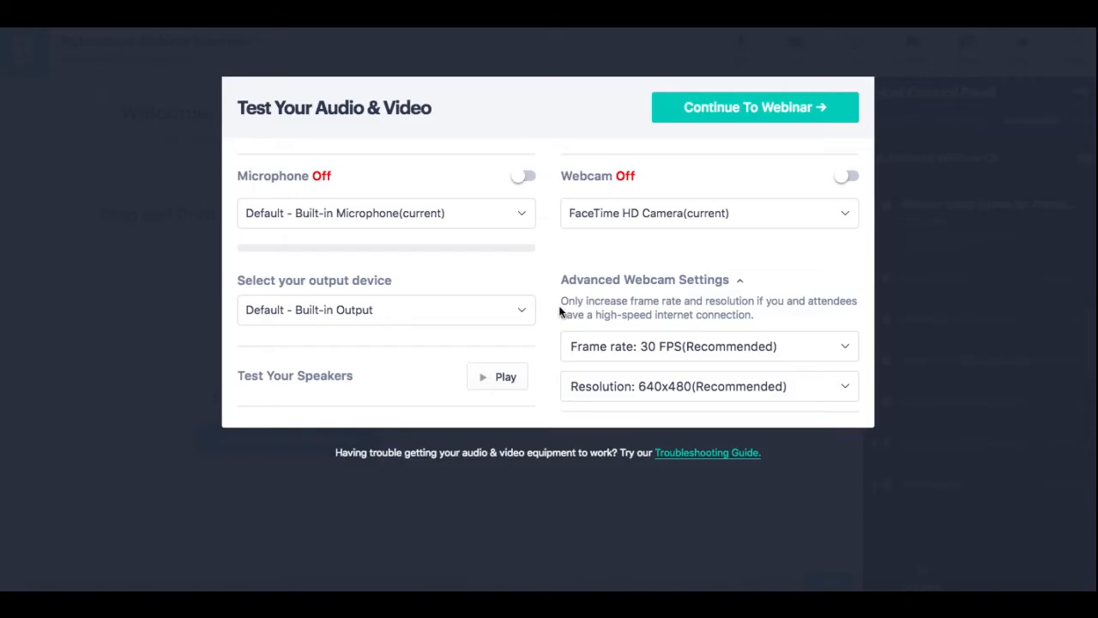
mouse_move(710, 146)
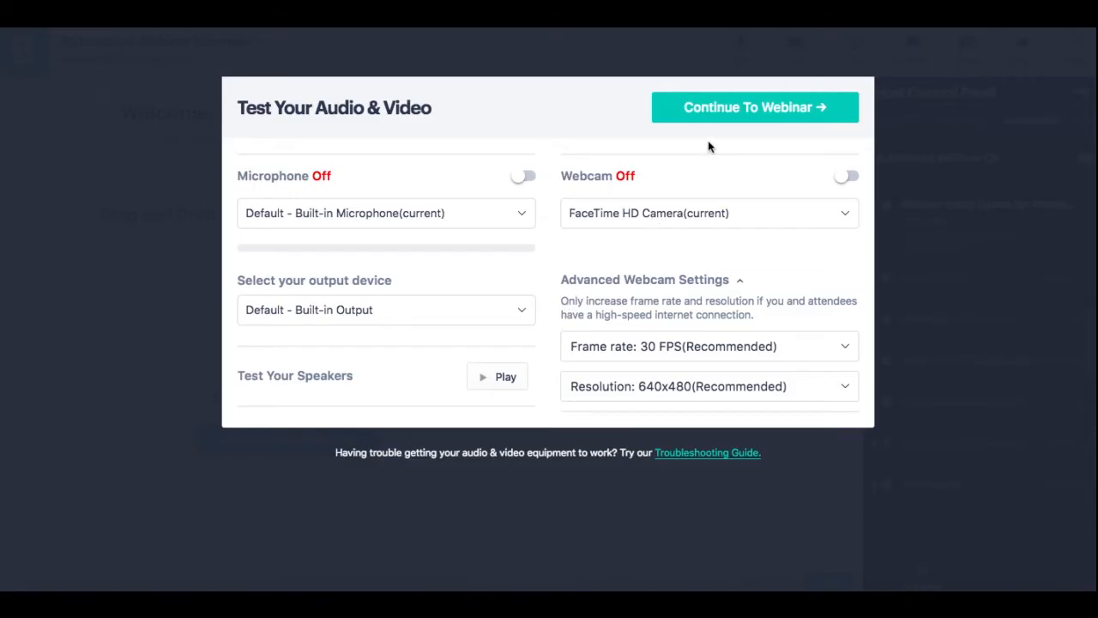
click(755, 106)
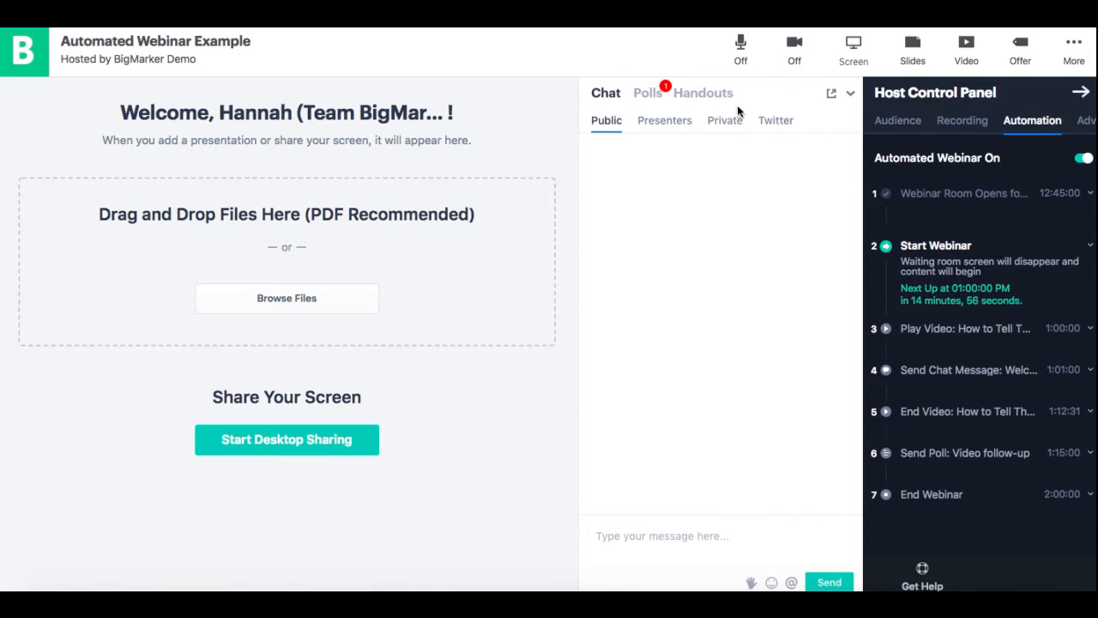
mouse_move(1062, 148)
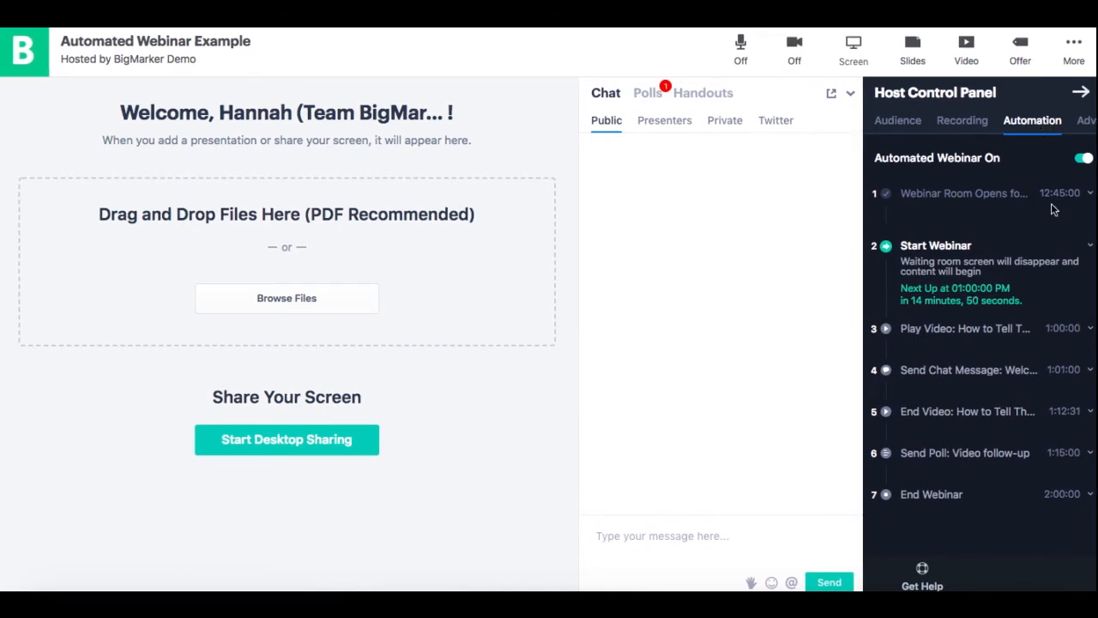
mouse_move(1030, 247)
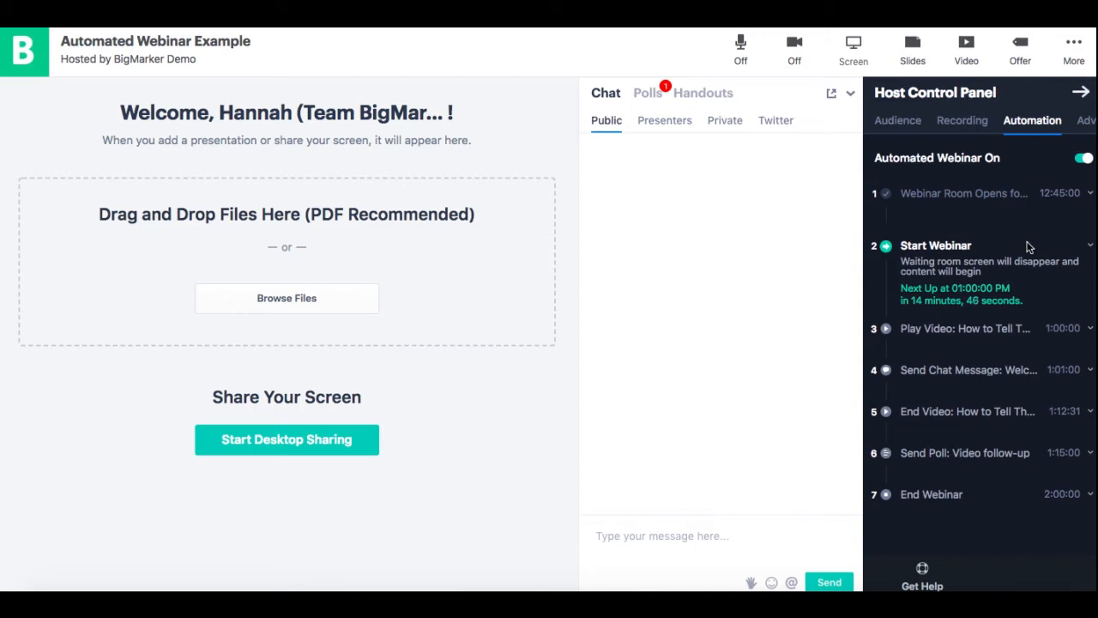
mouse_move(1019, 275)
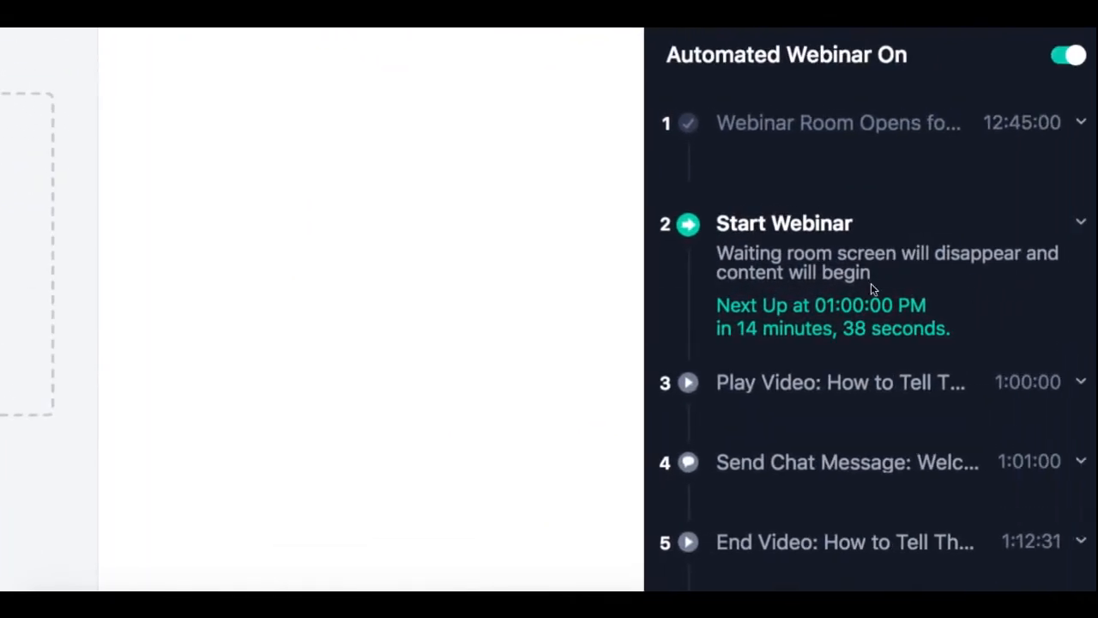
mouse_move(856, 357)
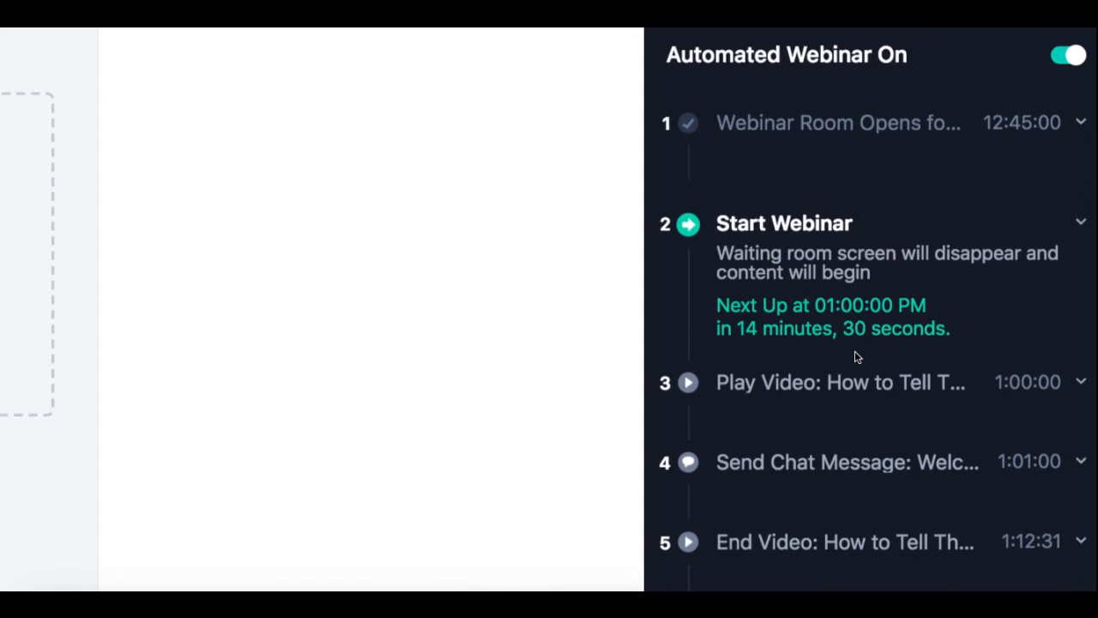
scroll(down, 3)
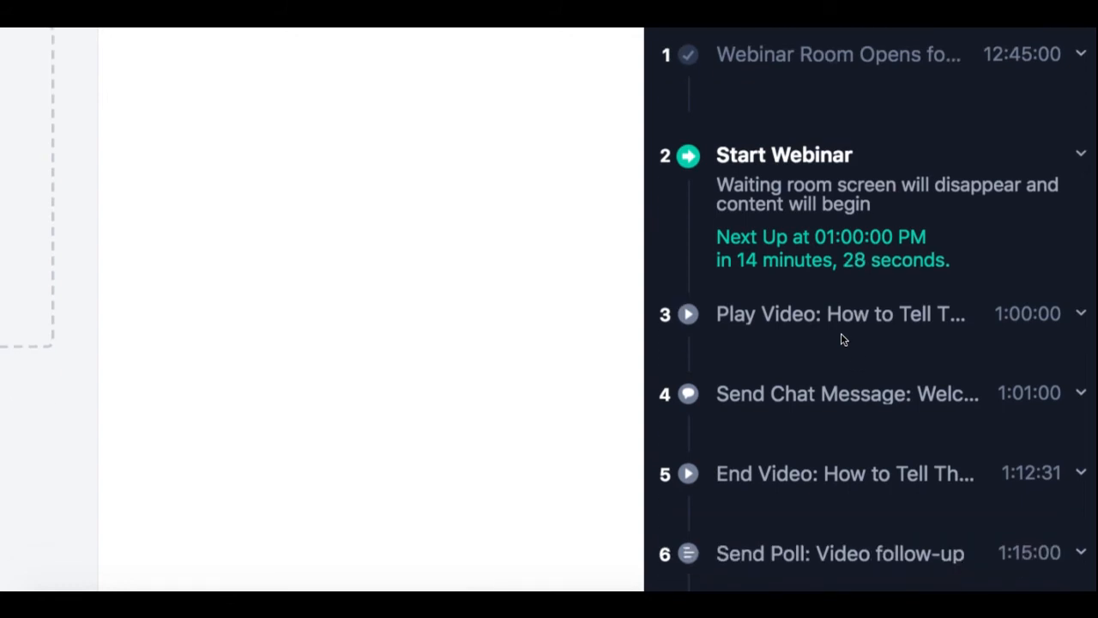
scroll(down, 3)
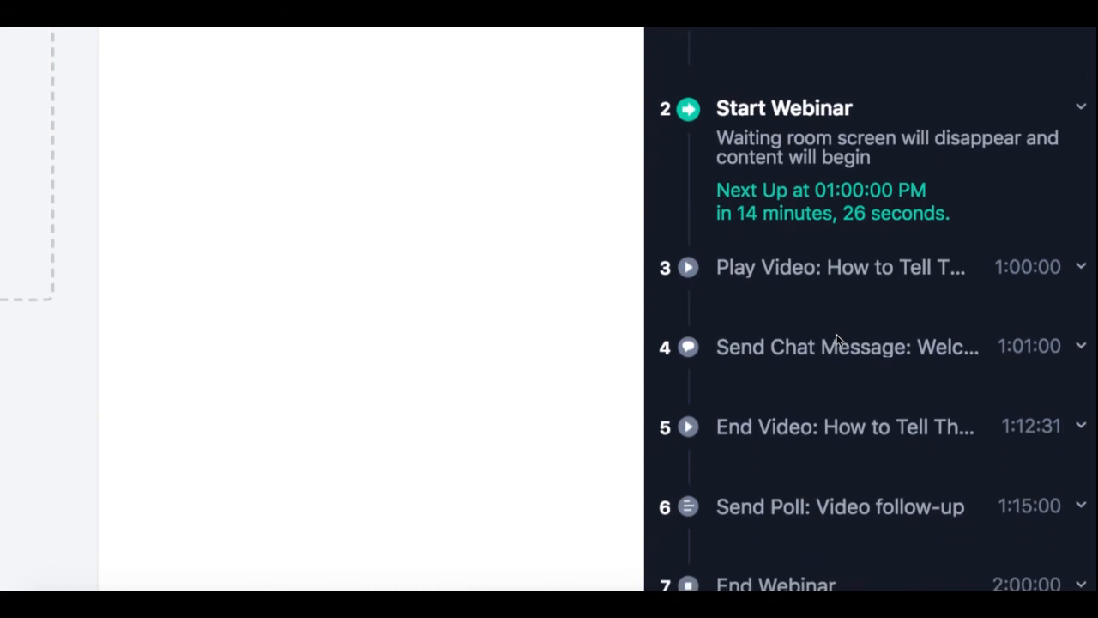